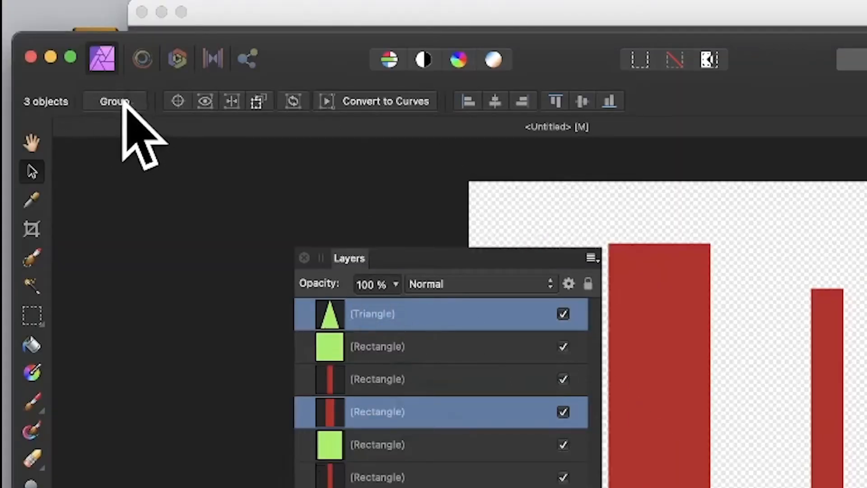
- Group the selected triangle and red rectangle layers into one group
click(115, 101)
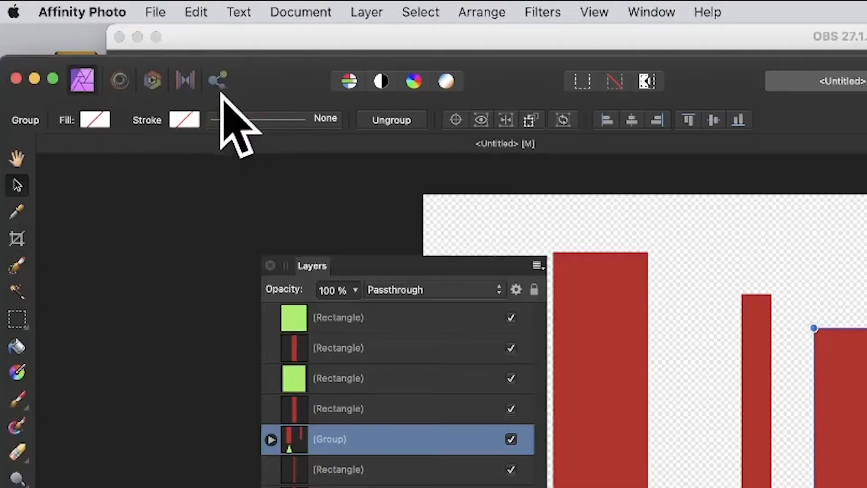
mouse_move(218, 79)
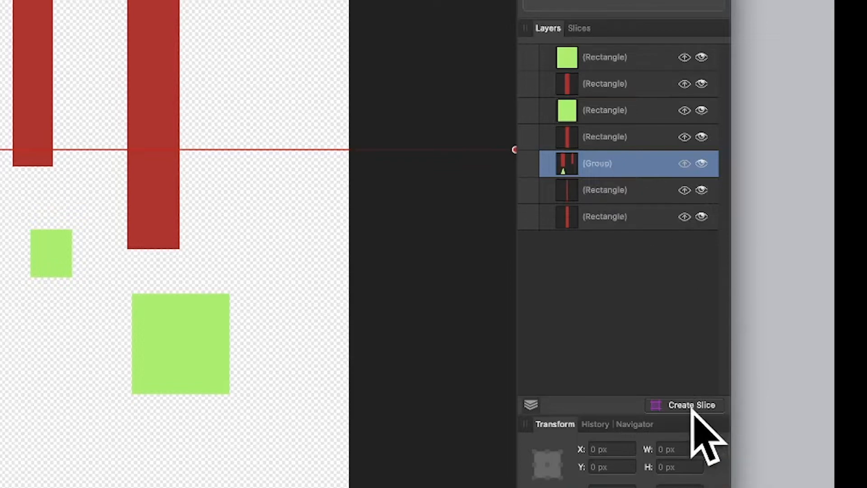
mouse_move(689, 405)
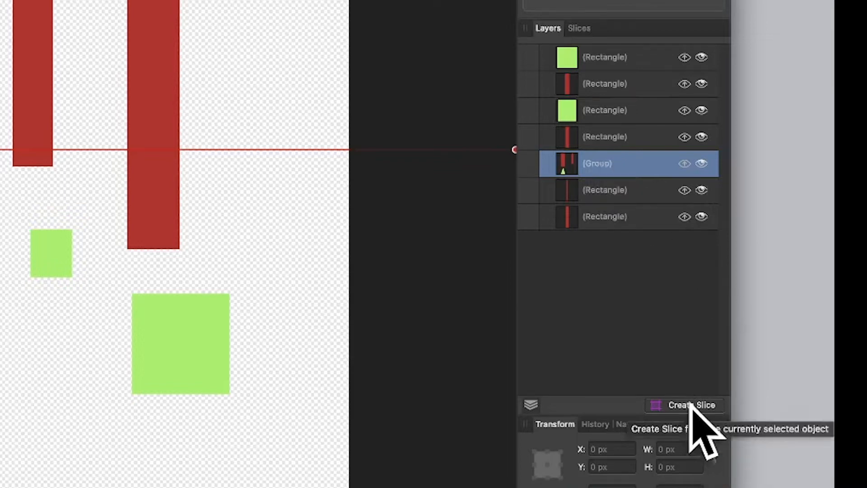
- Create slice1 from the selected group, sized to the group's bounds
click(685, 405)
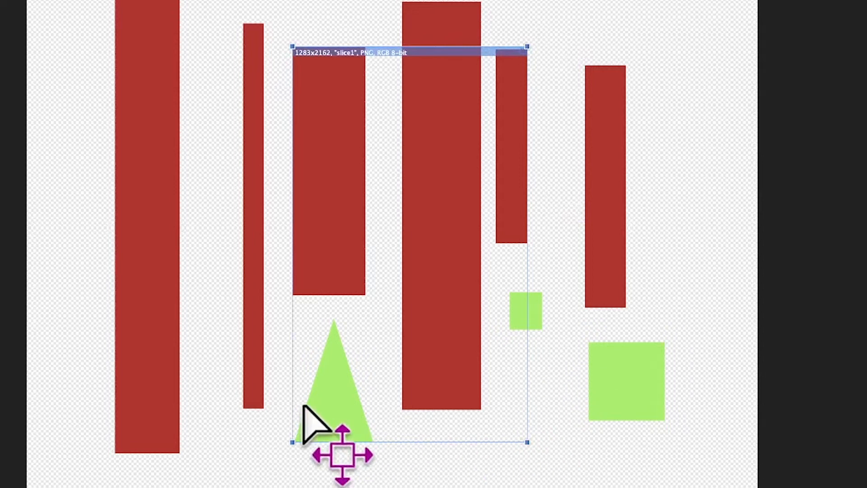
mouse_move(284, 332)
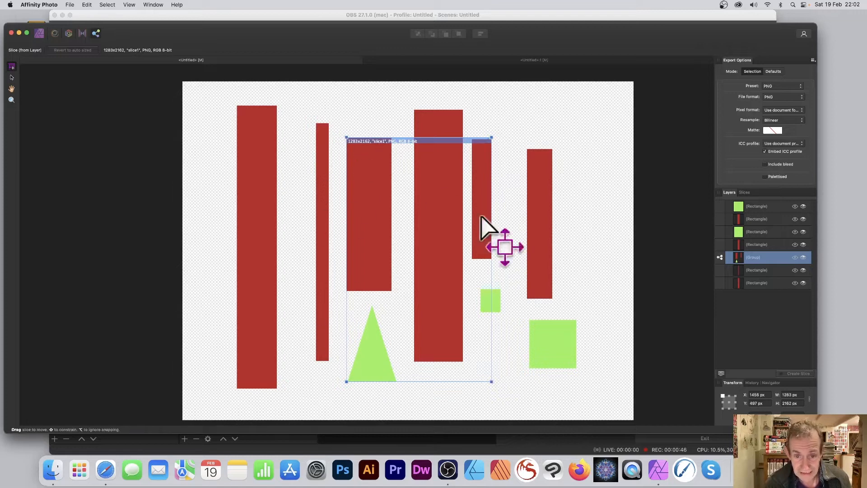
mouse_move(494, 371)
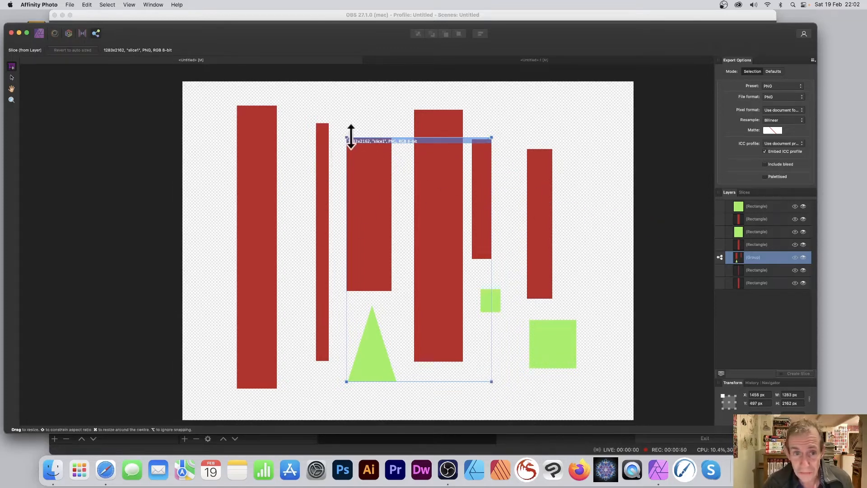
- Stretch slice1 out to the document edges, spanning about 2739×2659 pixels
drag(347, 138, 279, 128)
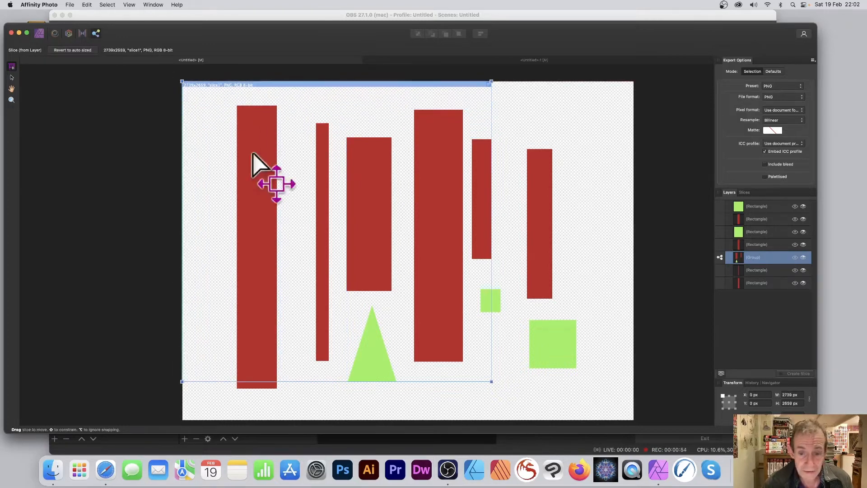
drag(490, 382, 612, 403)
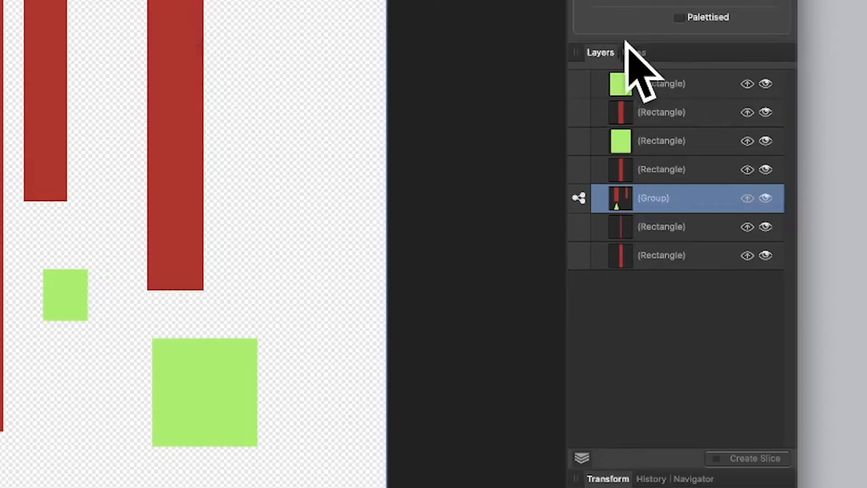
- Show the Slices list and expand slice1's export settings as slice1.png
click(633, 52)
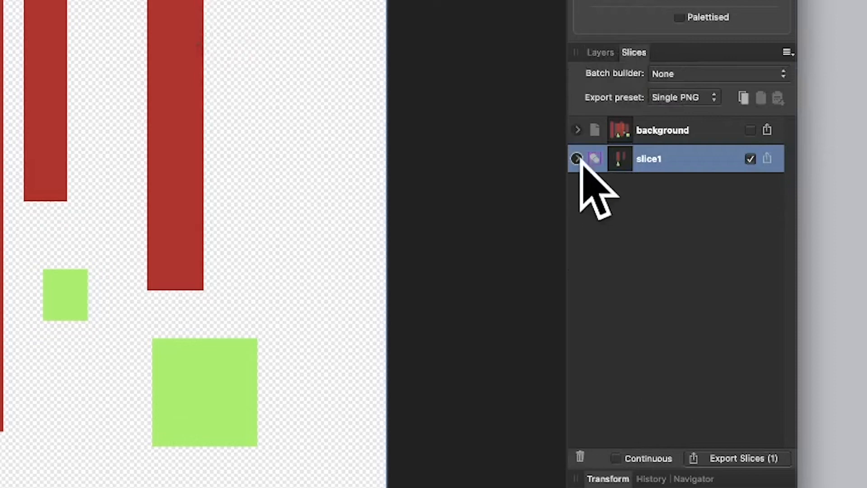
click(577, 159)
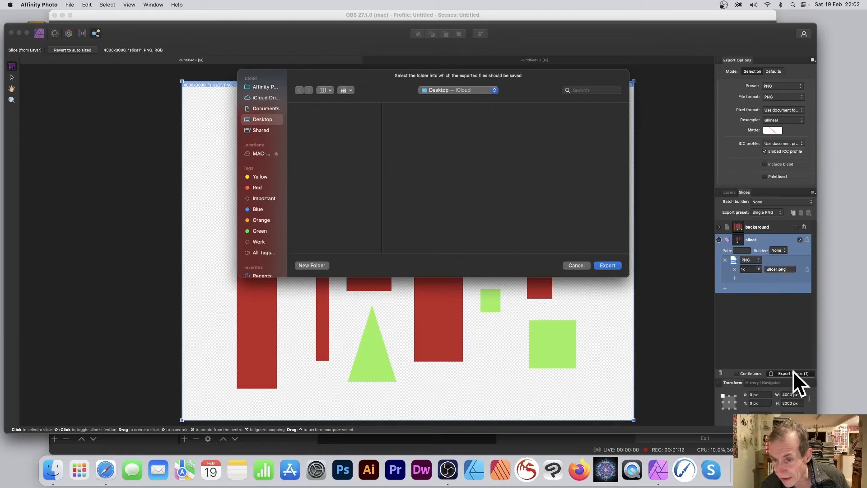
- Confirm the Desktop folder so slice1.png is written to the desktop
click(576, 265)
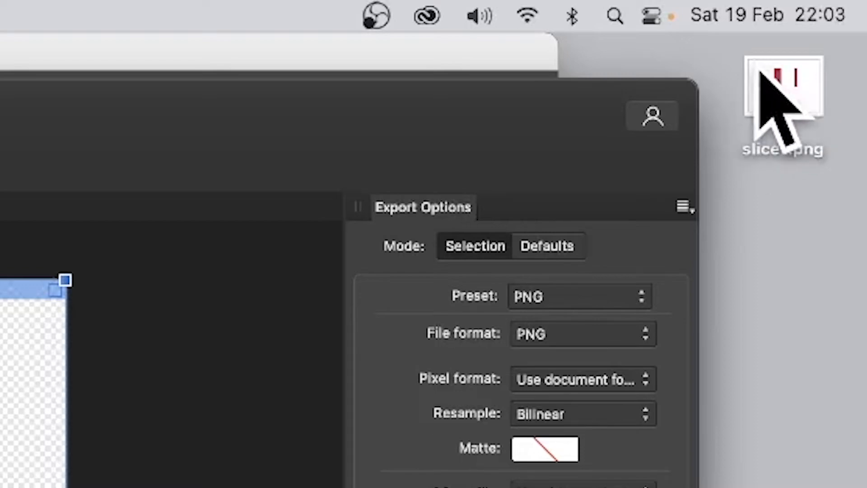
mouse_move(851, 117)
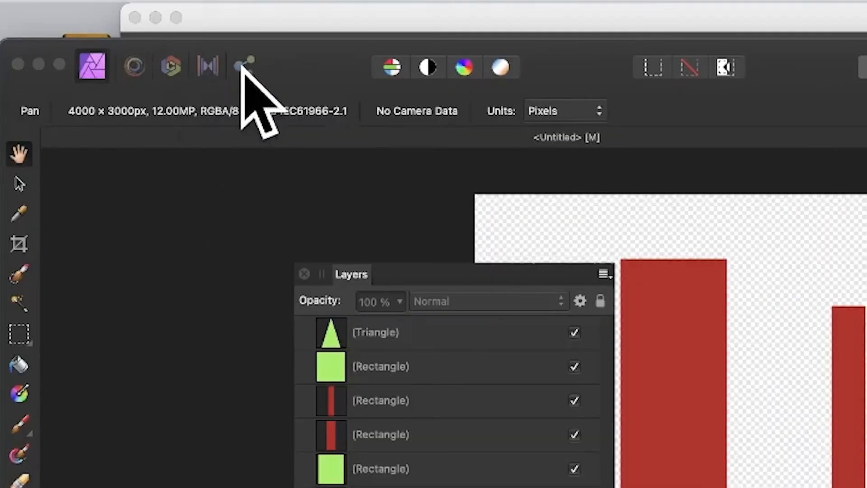
mouse_move(398, 479)
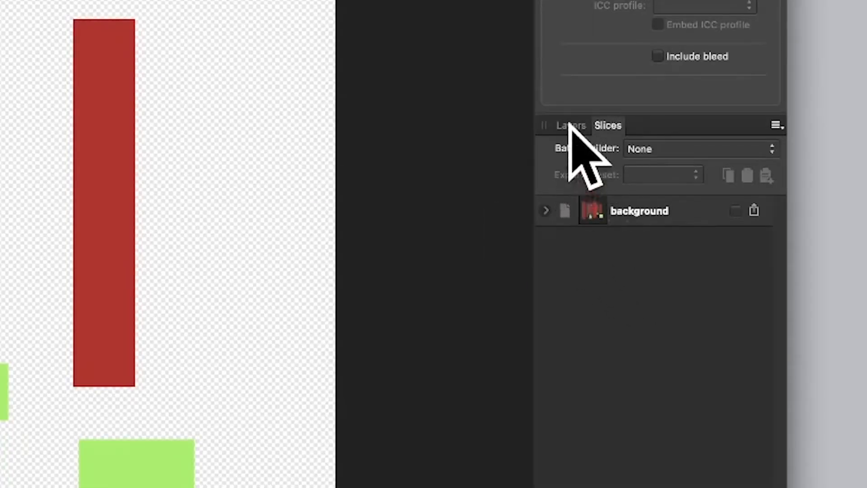
- Return to the Layers list to slice the ungrouped triangle and rectangle layers
click(570, 125)
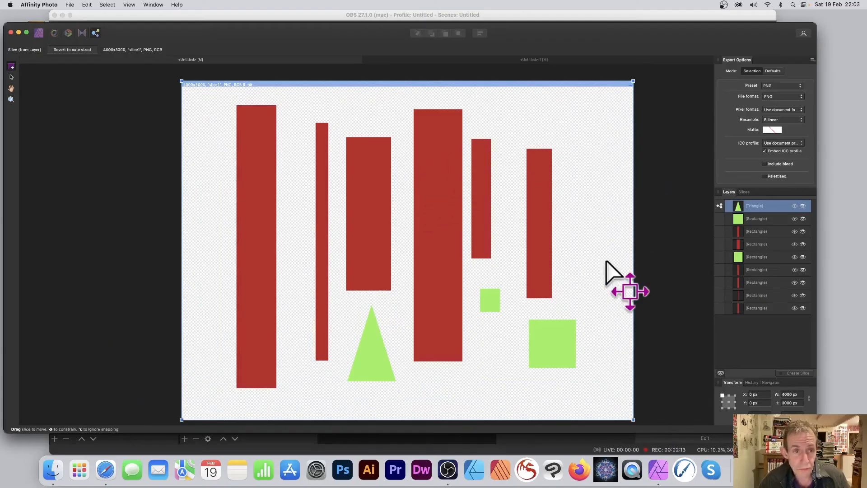
mouse_move(252, 288)
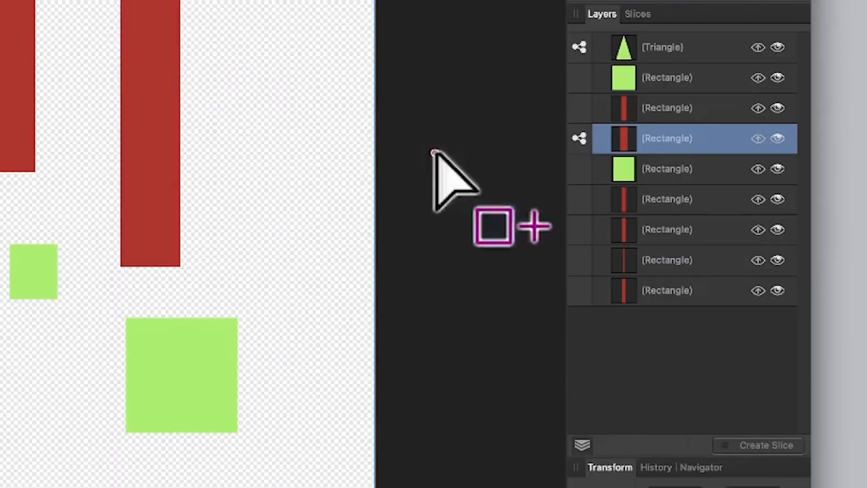
- Export both checked slices as slice1.png and slice2.png to the desktop and check them in Finder
click(637, 13)
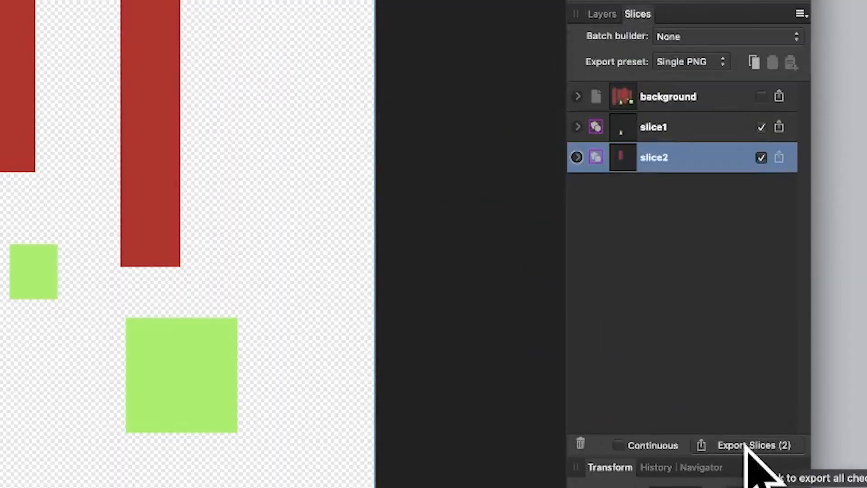
click(753, 445)
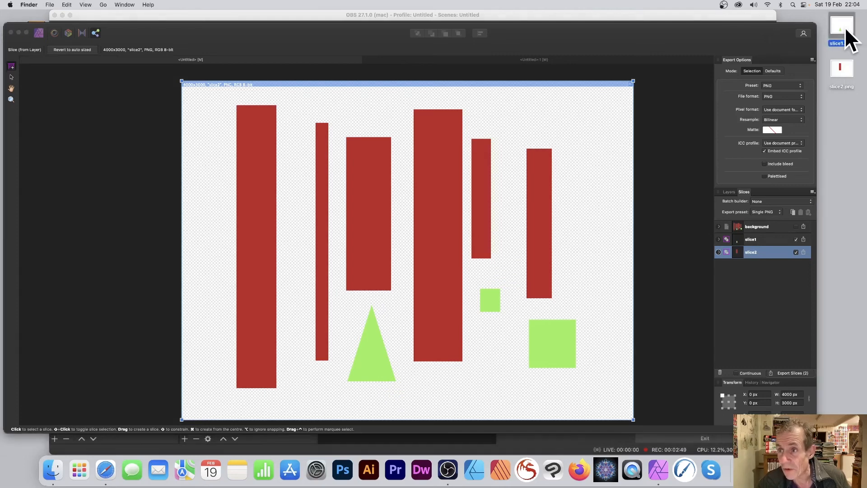
click(841, 67)
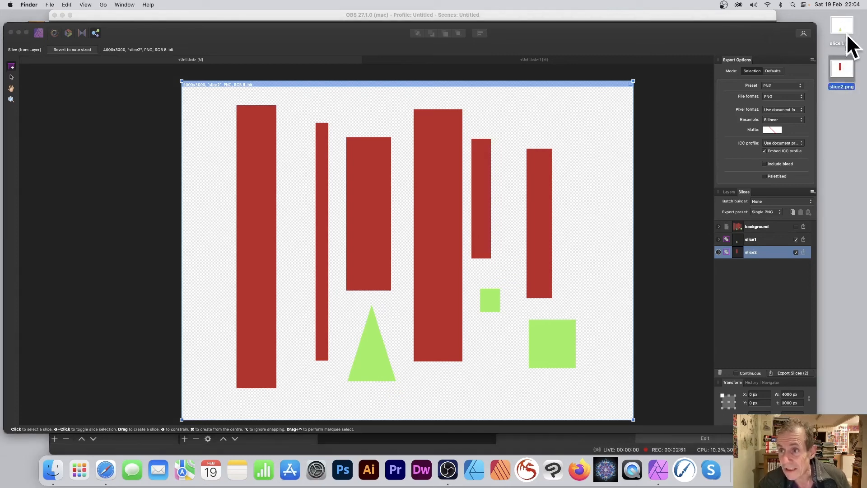